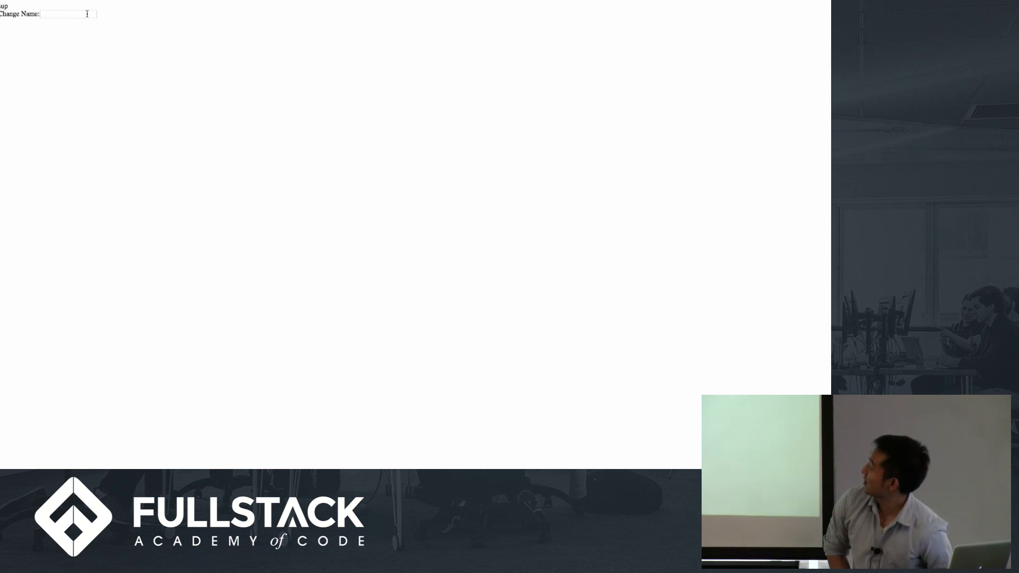
{"action": "left_click", "coordinate": [69, 15]}
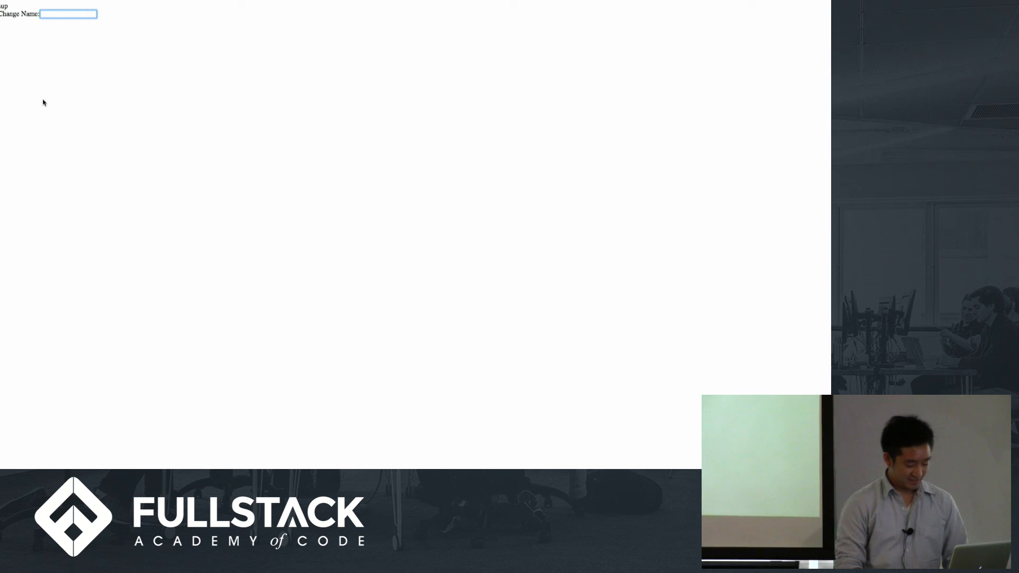
{"action": "mouse_move", "coordinate": [70, 136]}
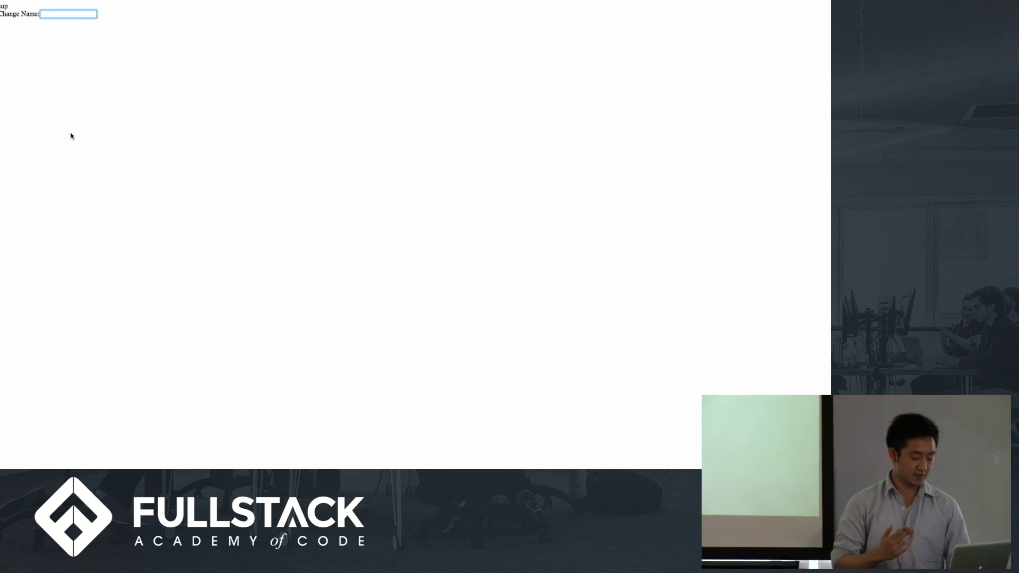
{"action": "type", "text": "@coolkid1507"}
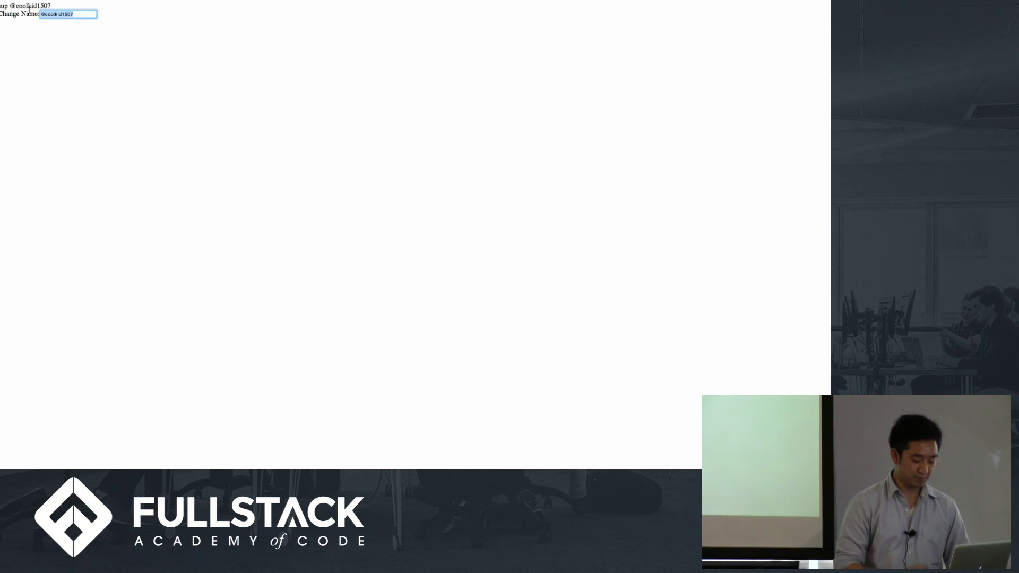
{"action": "type", "text": "joe al"}
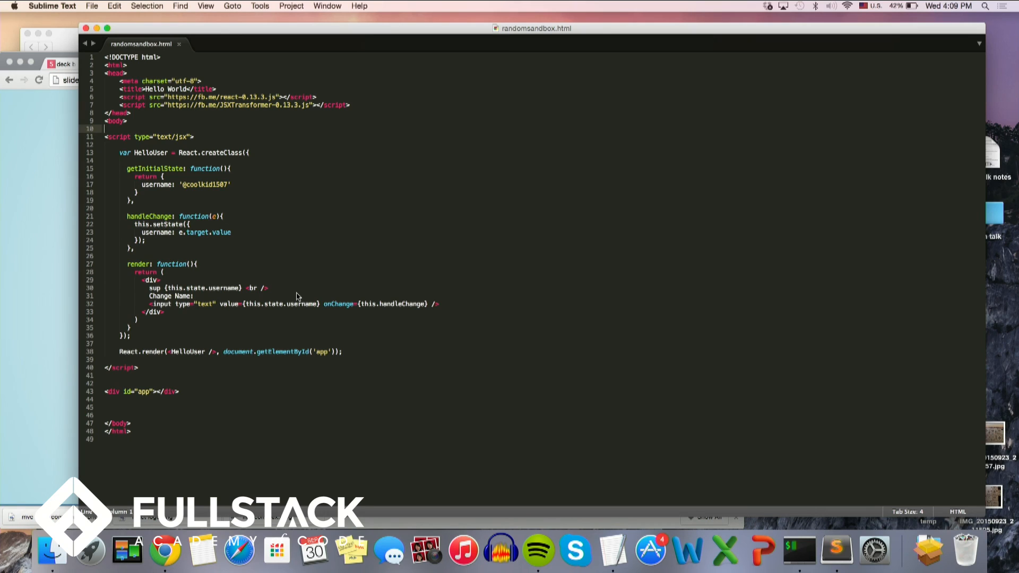
{"action": "mouse_move", "coordinate": [240, 312]}
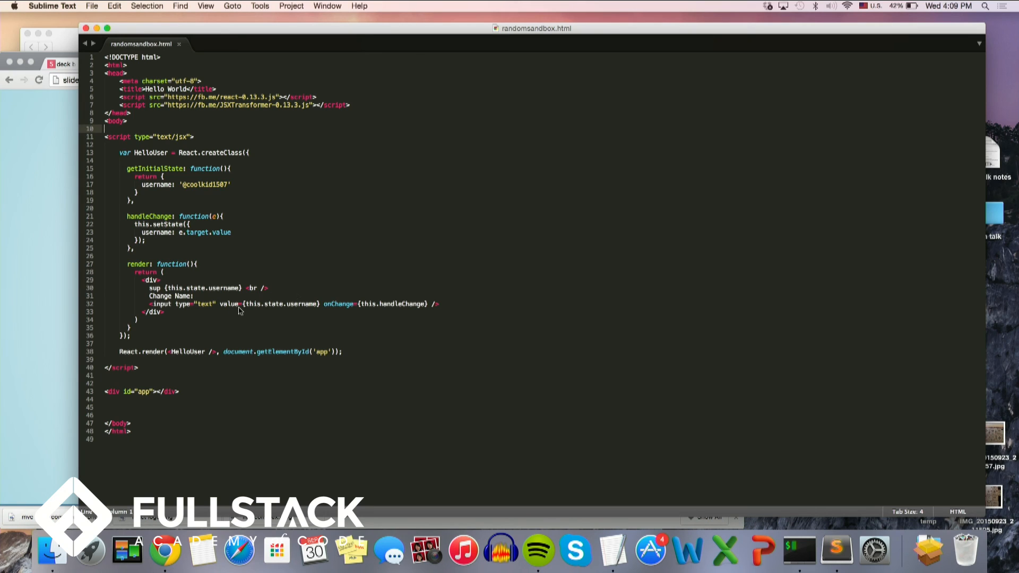